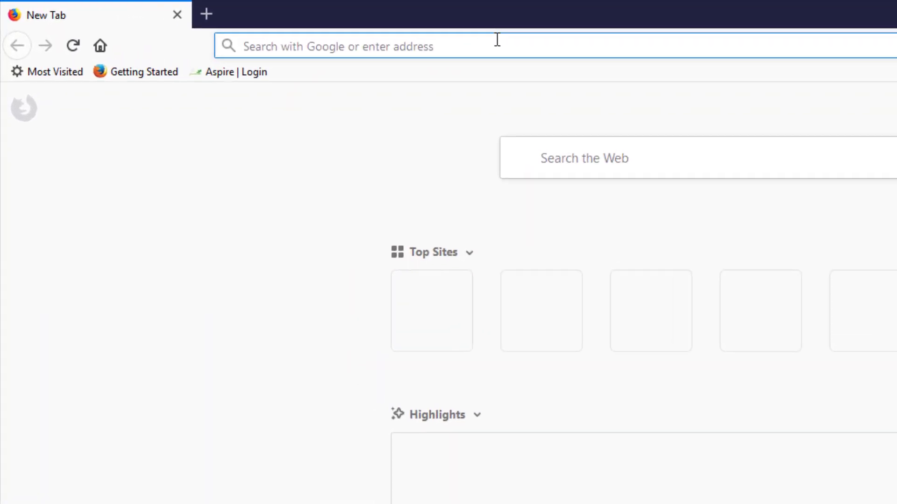
Navigate Firefox to the Aspire QA site login page.
text(app.)
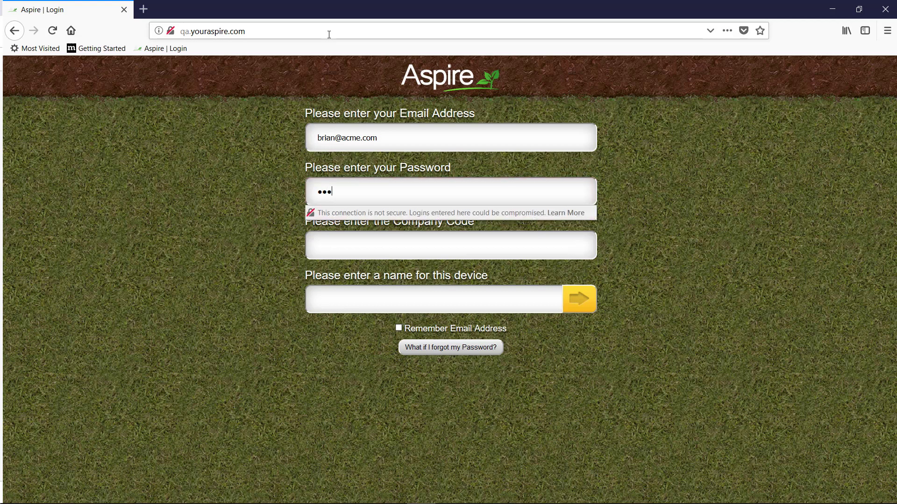
Fill the login form with the password, company code ACME and device name 'Brian Computer'.
text(••)
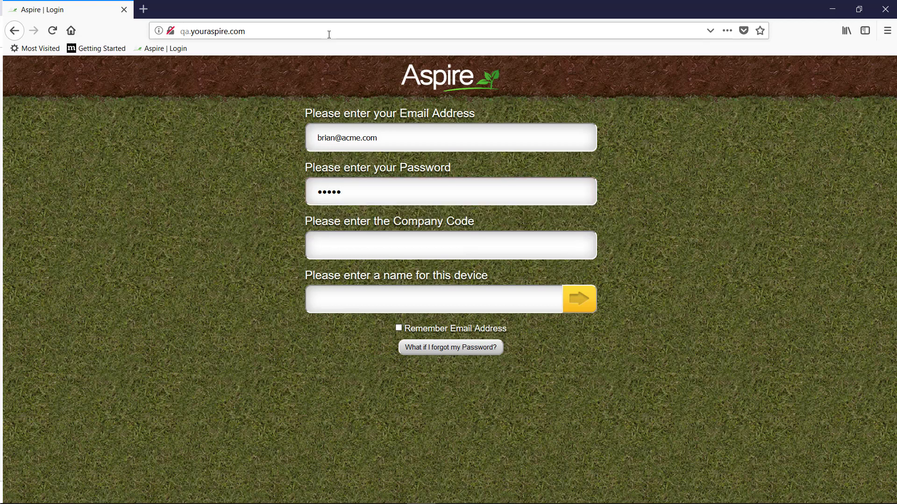
text(ACME)
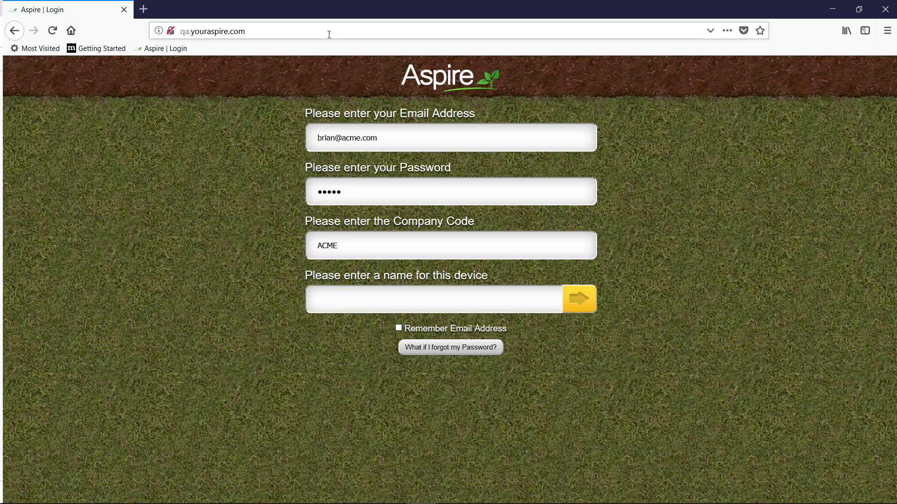
click(432, 299)
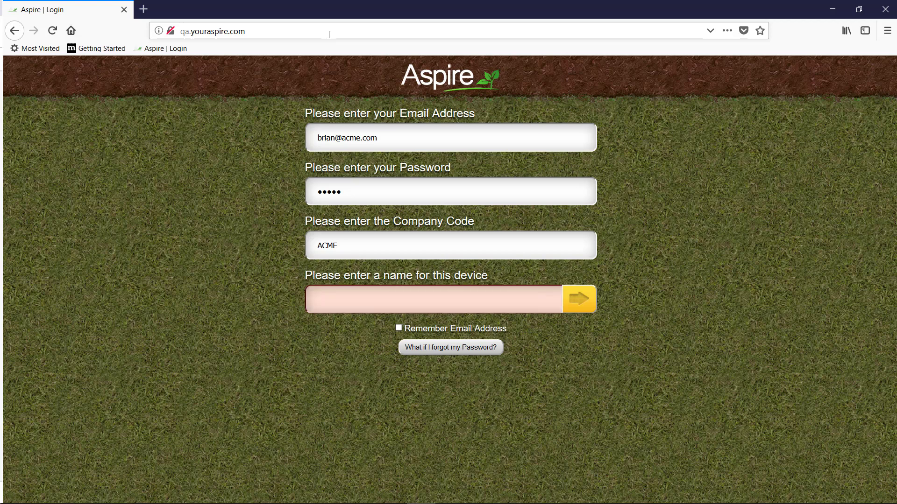
text(Brian Mozilla)
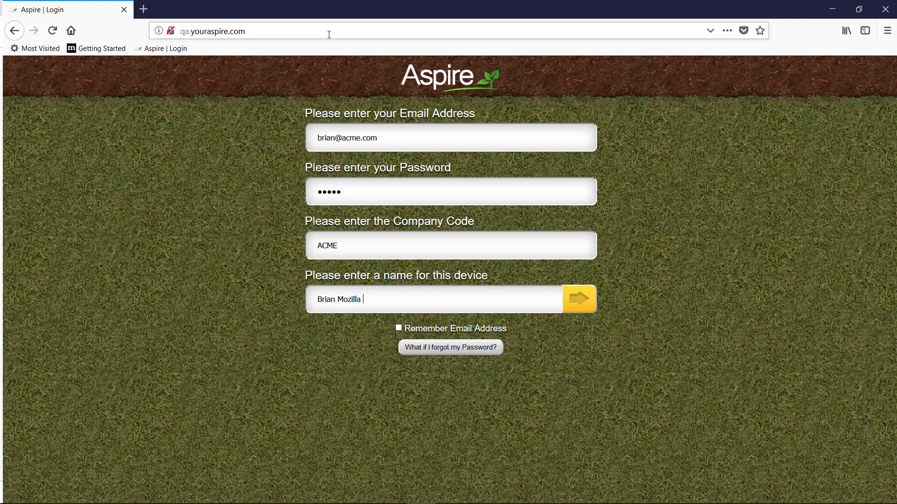
text(Computer)
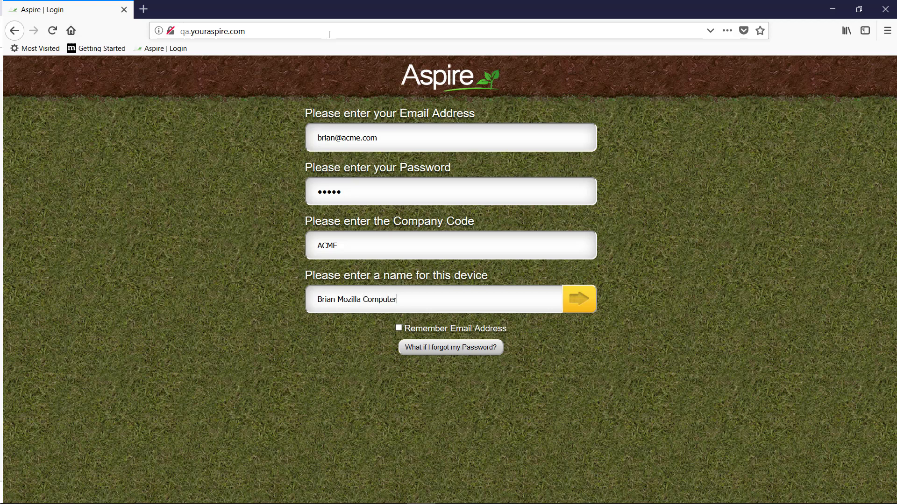
mouse_move(579, 319)
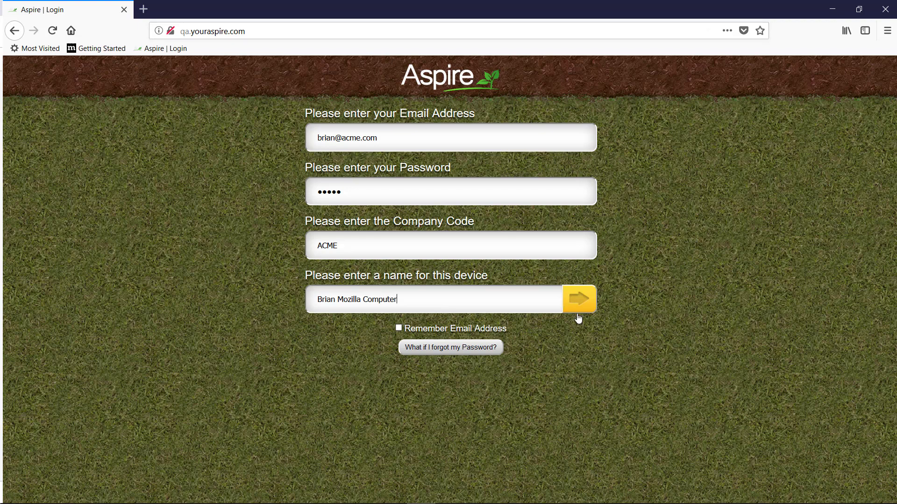
Submit the login and refresh past the device authorization notice.
click(580, 299)
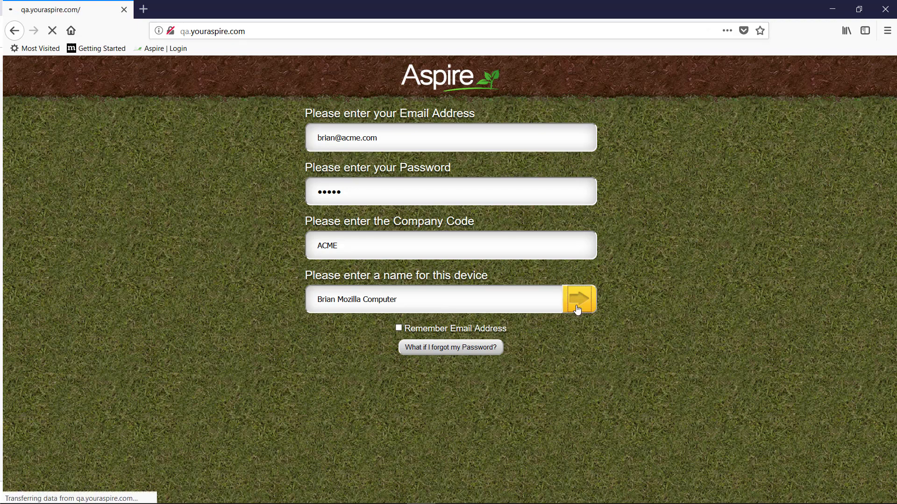
click(580, 299)
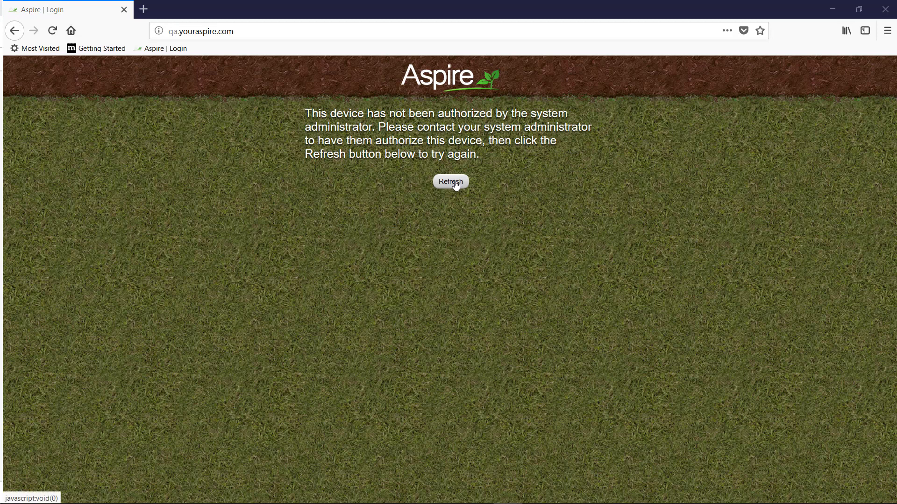
click(450, 183)
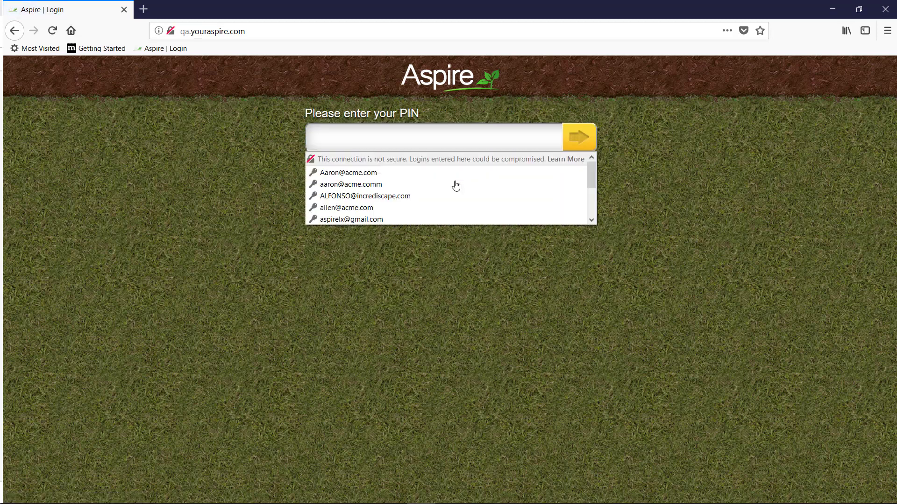
text(•)
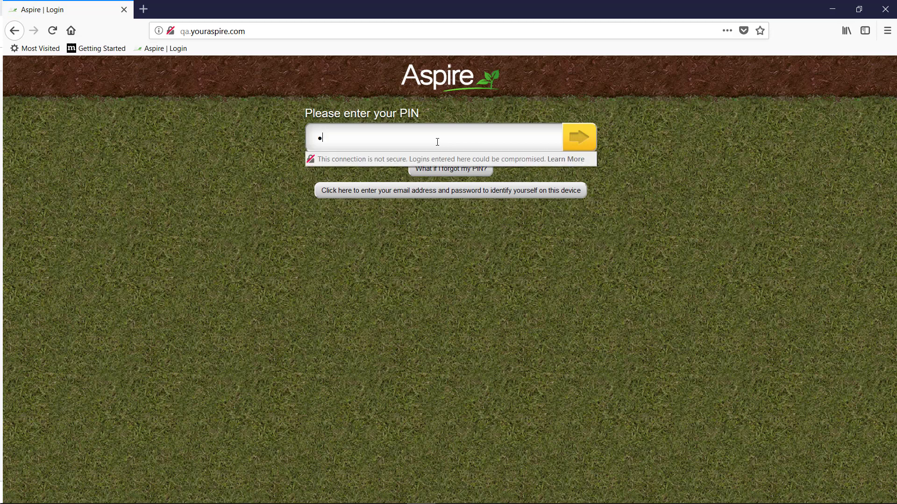
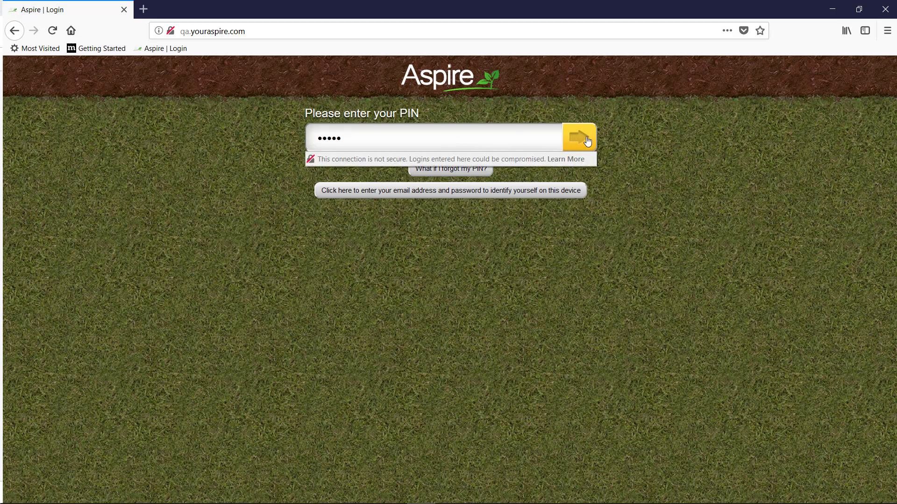
click(579, 137)
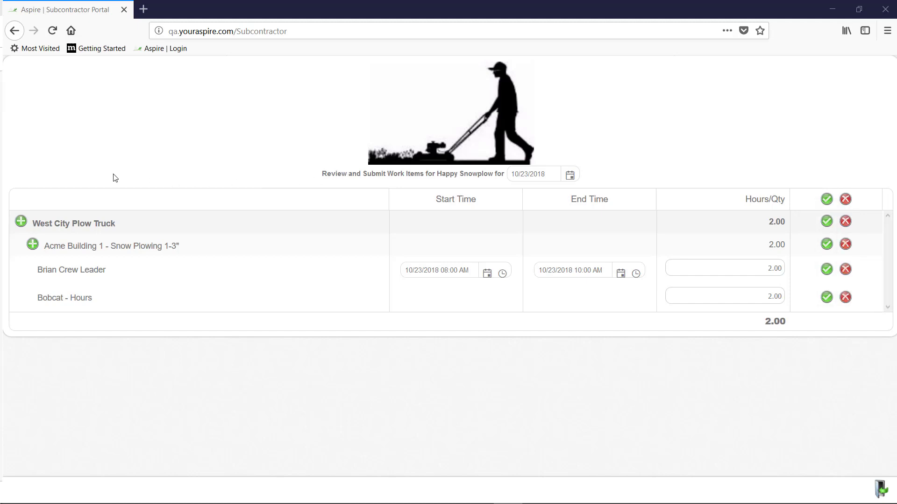
mouse_move(20, 221)
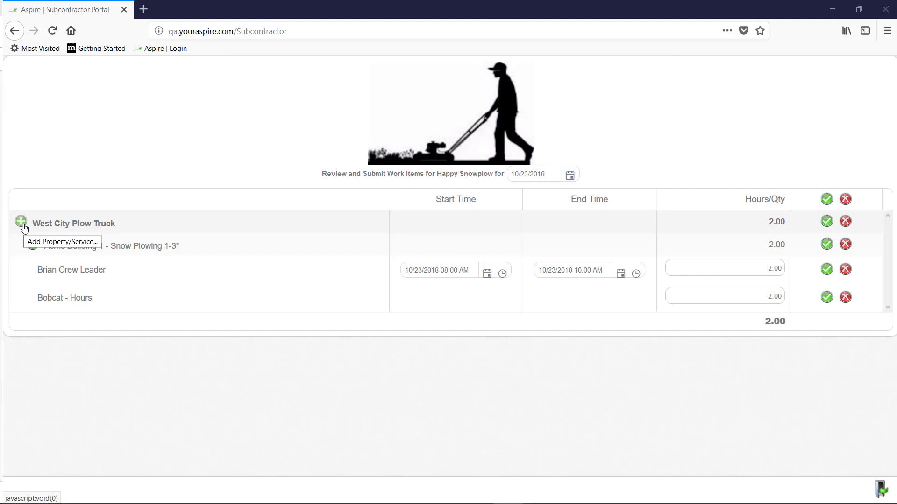
Add Acme University snow plowing to West City Plow Truck with Buddy Crew Member 10:00 AM–12:00 PM.
click(21, 222)
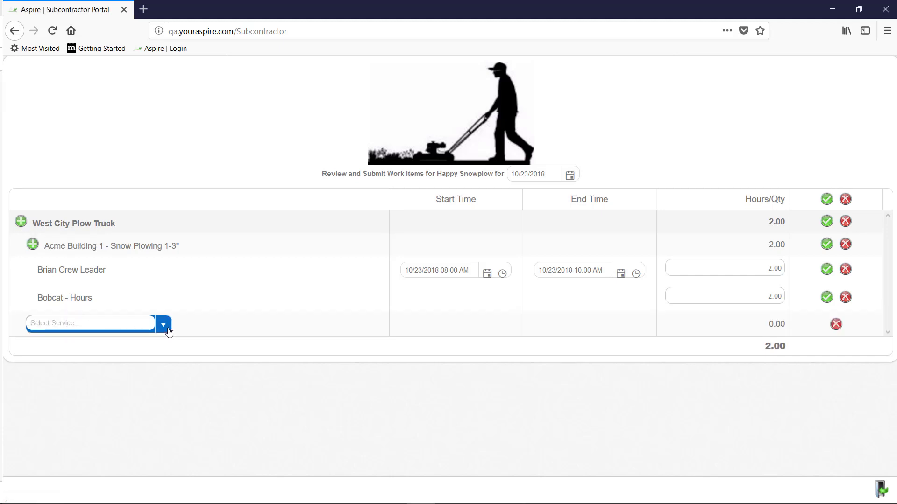
click(88, 323)
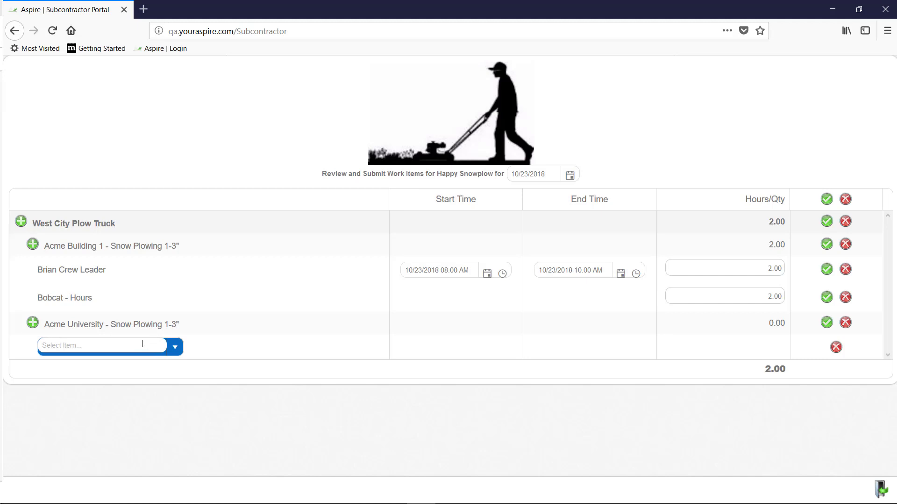
text(b)
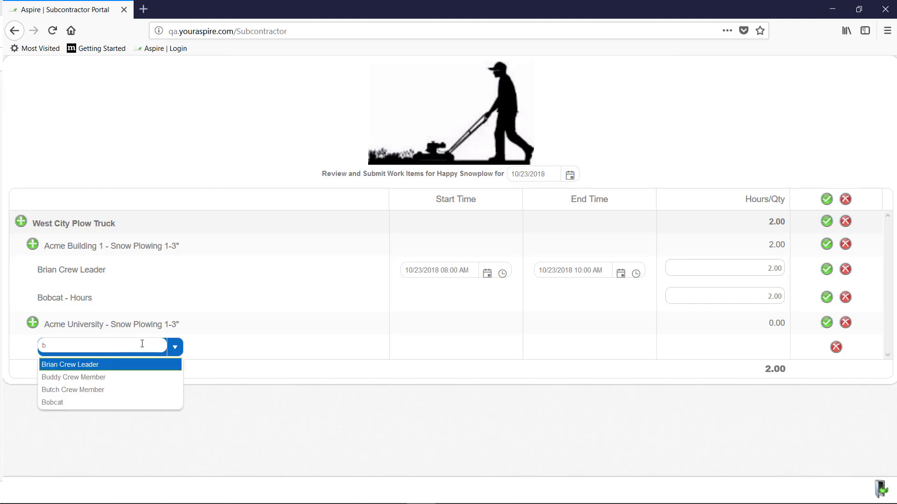
click(73, 376)
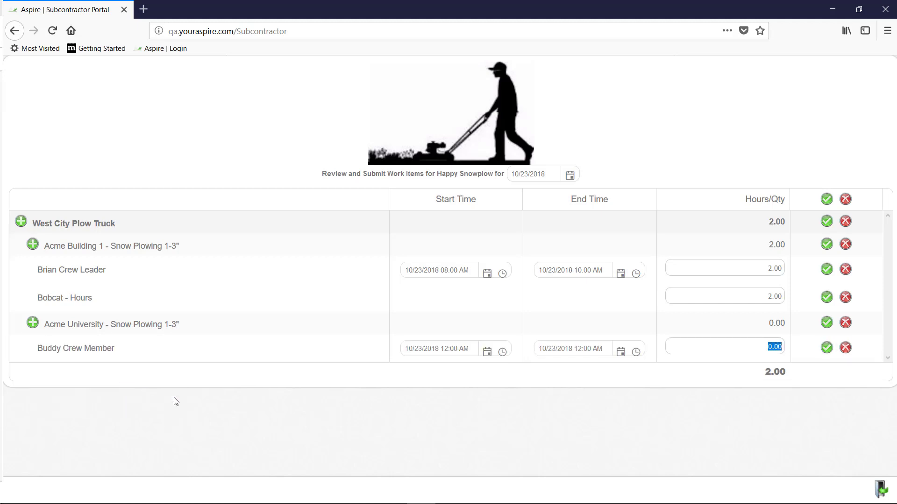
click(439, 348)
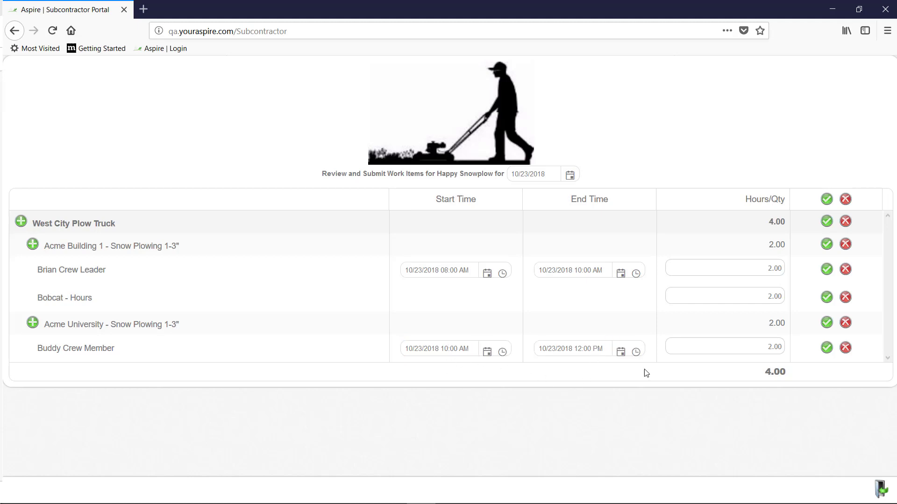
Add Front Loader - HR with 2 hours under the Acme University snow plowing service.
click(31, 322)
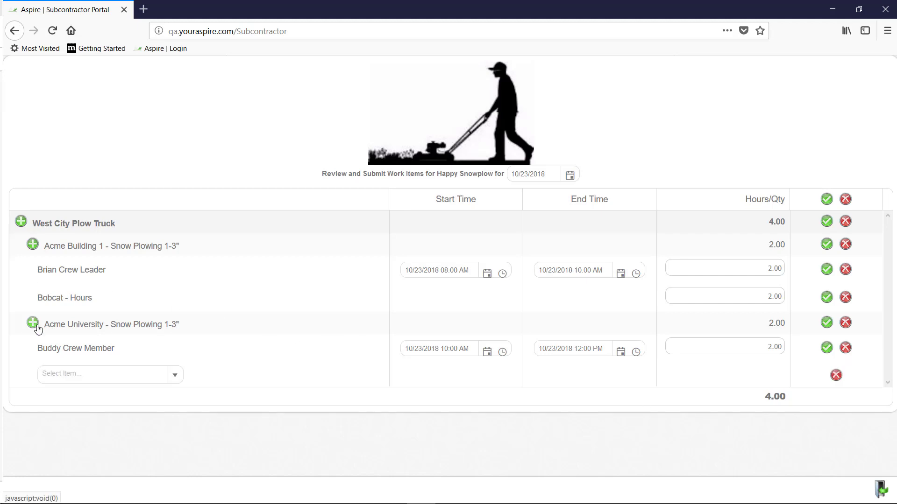
click(174, 375)
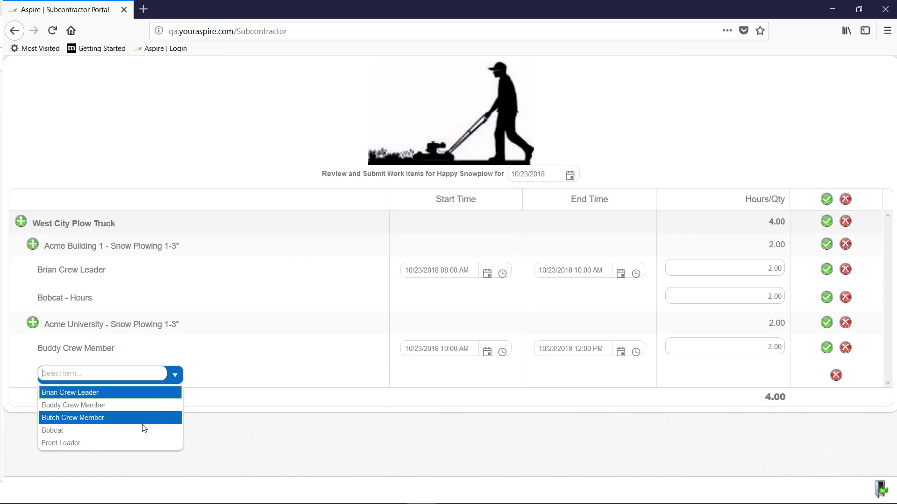
mouse_move(61, 443)
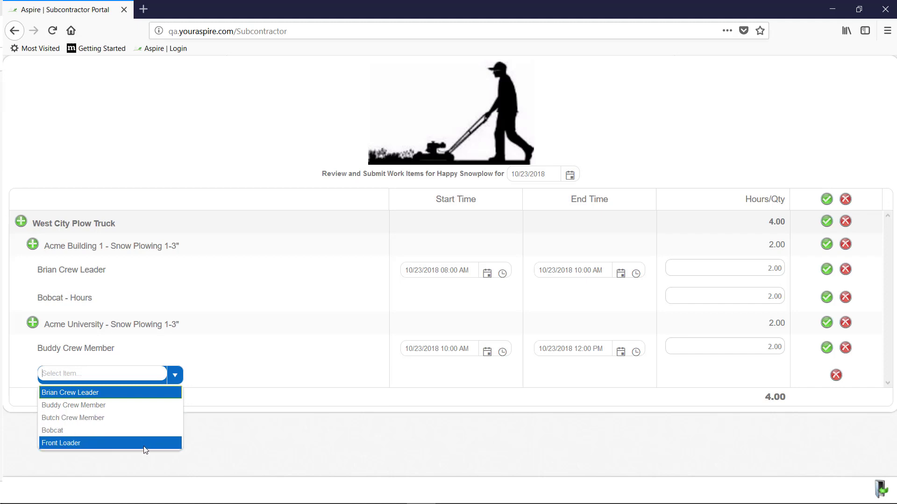
click(61, 442)
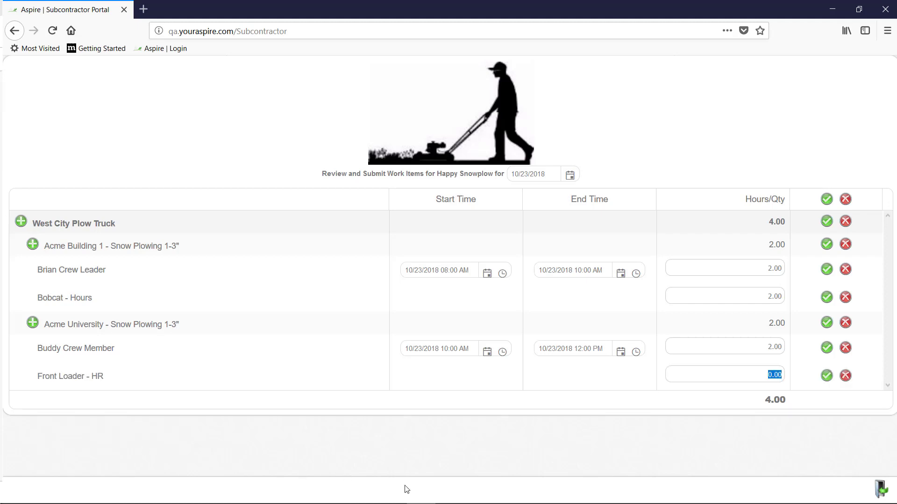
text(2)
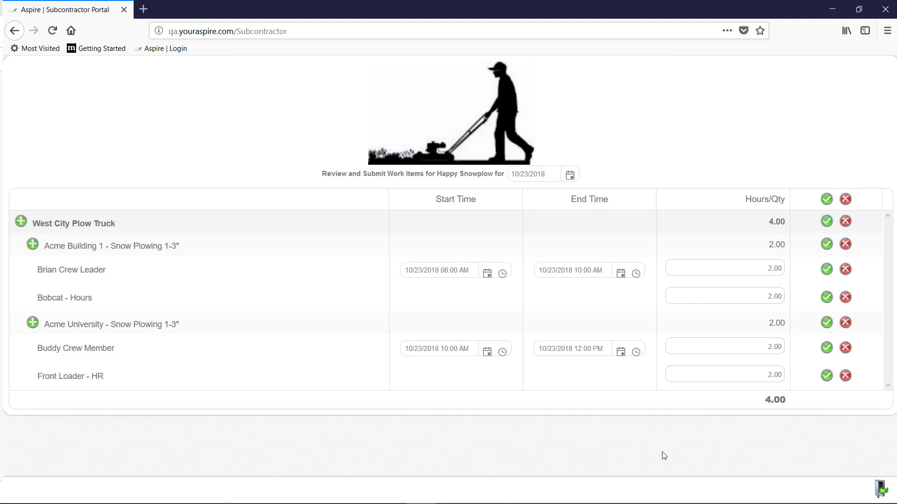
mouse_move(821, 384)
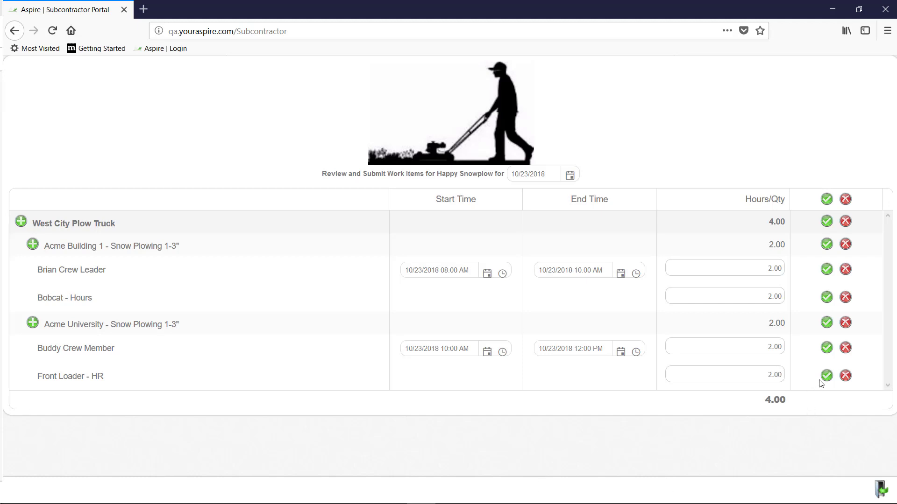
mouse_move(825, 376)
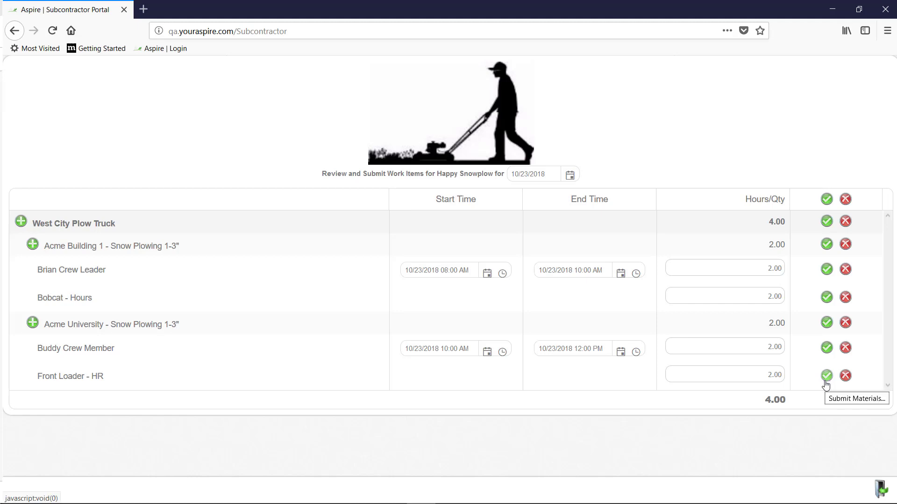
Submit the Front Loader hours, confirm, then submit all remaining crew and equipment entries.
click(825, 376)
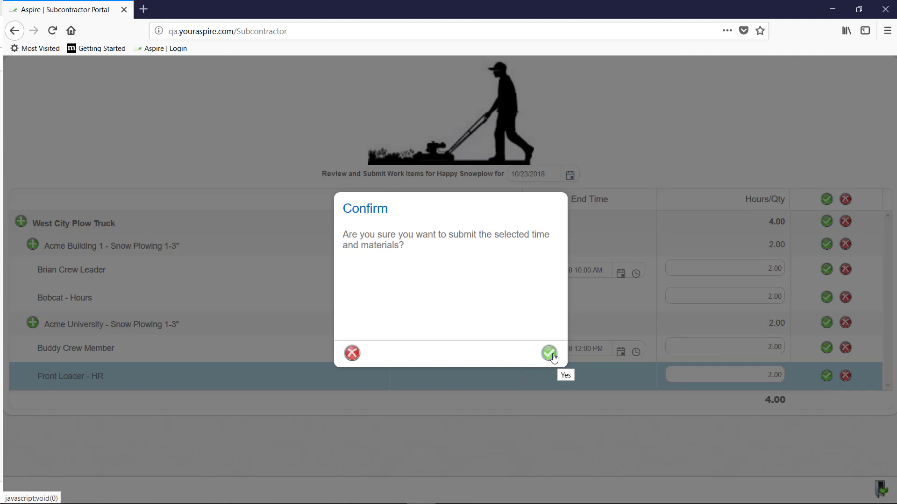
click(550, 354)
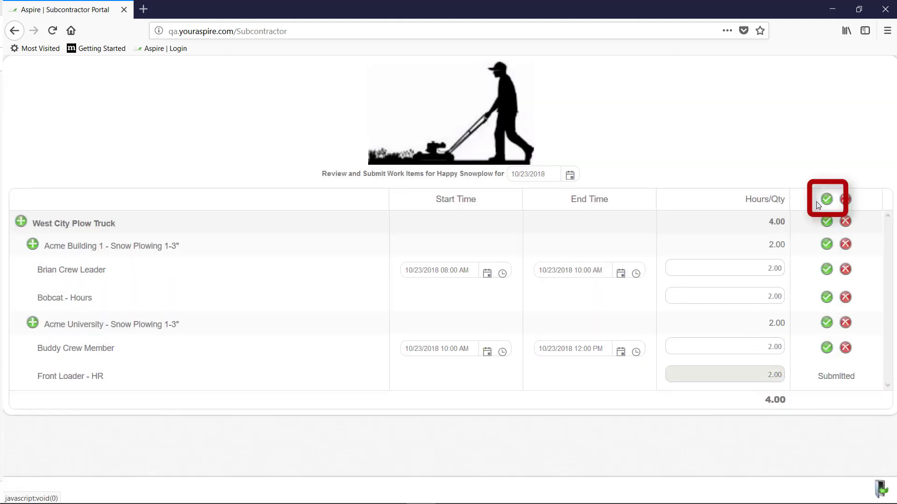
click(825, 199)
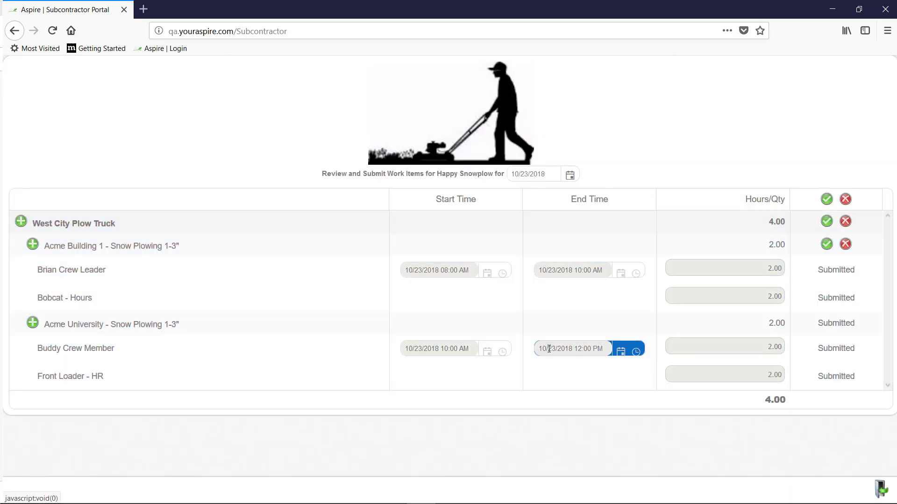
mouse_move(847, 495)
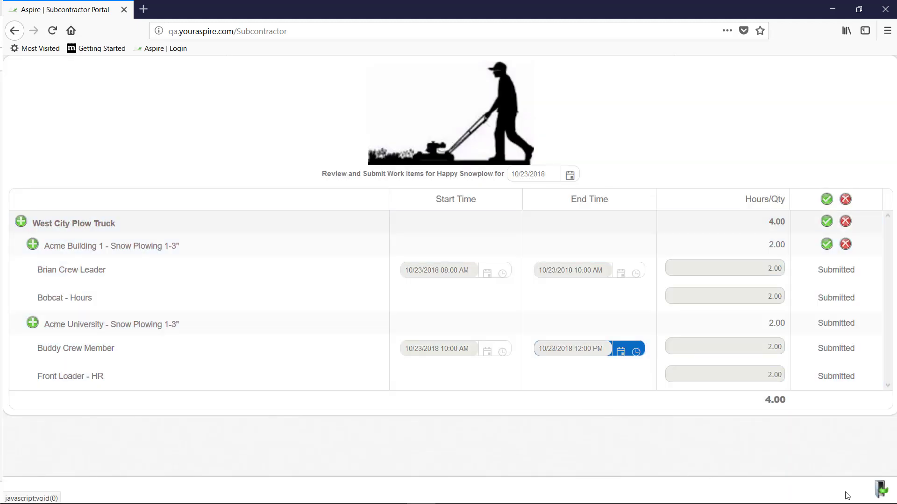
mouse_move(879, 489)
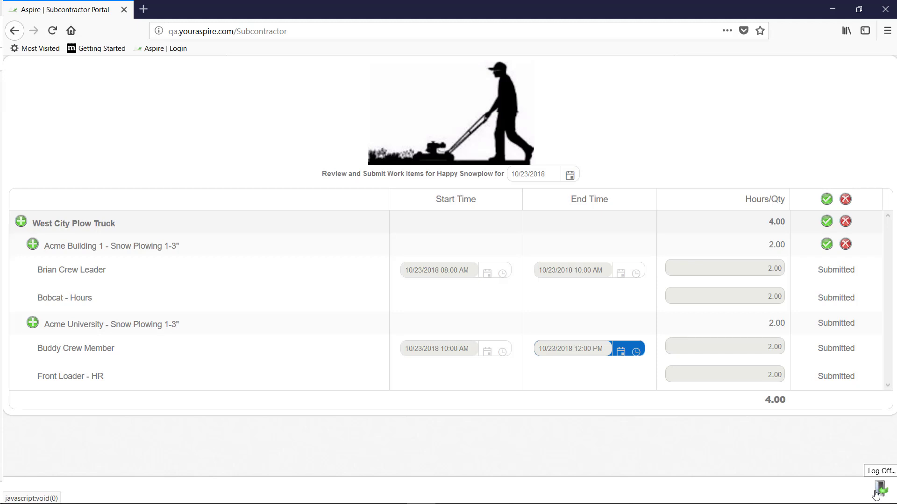